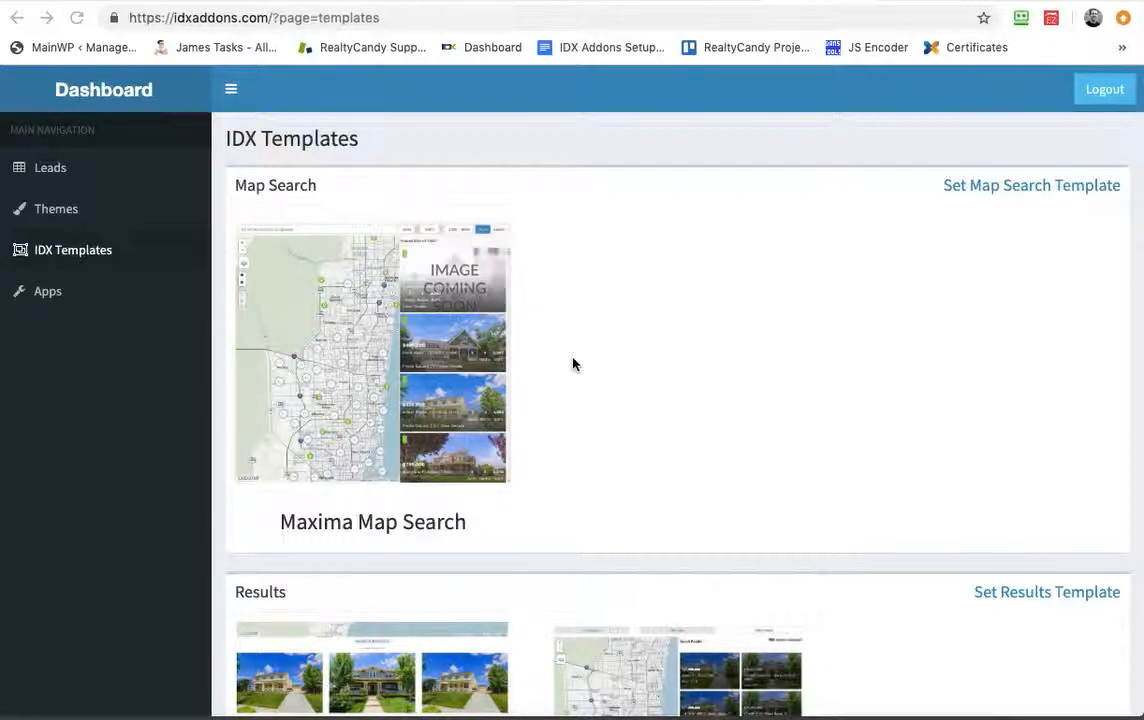
# Activate the Social Sunny details template from the Choose a template list, replacing Gallery.
pyautogui.scroll(-3)
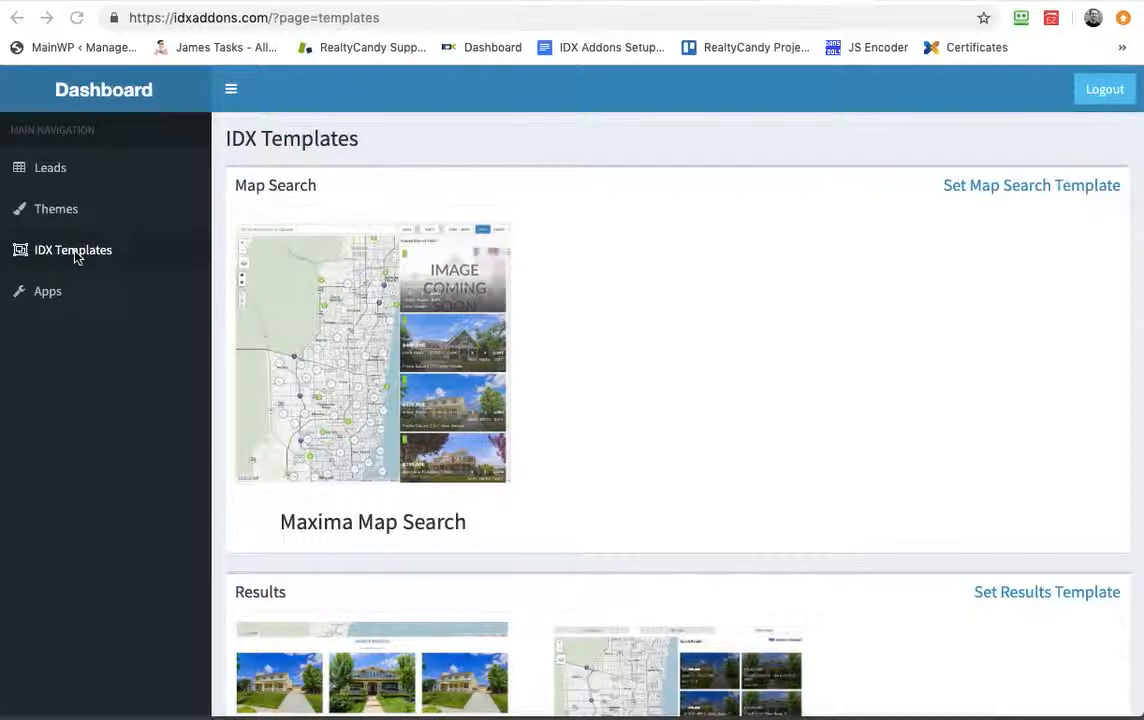
pyautogui.moveTo(1010, 200)
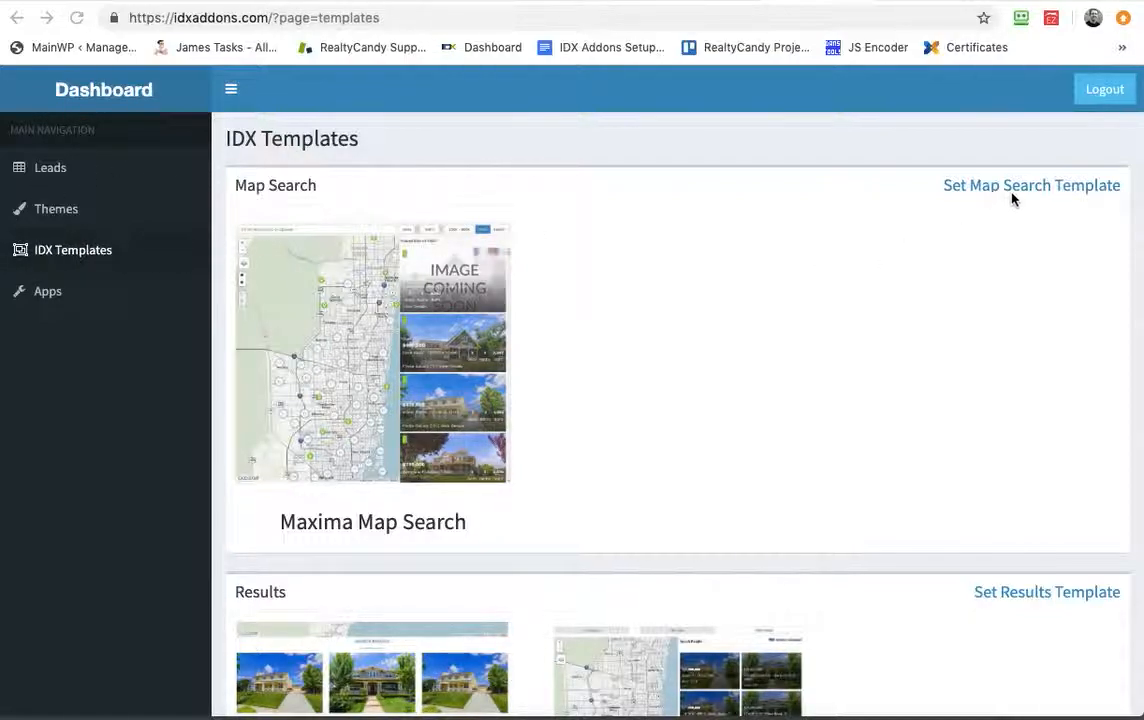
pyautogui.scroll(-3)
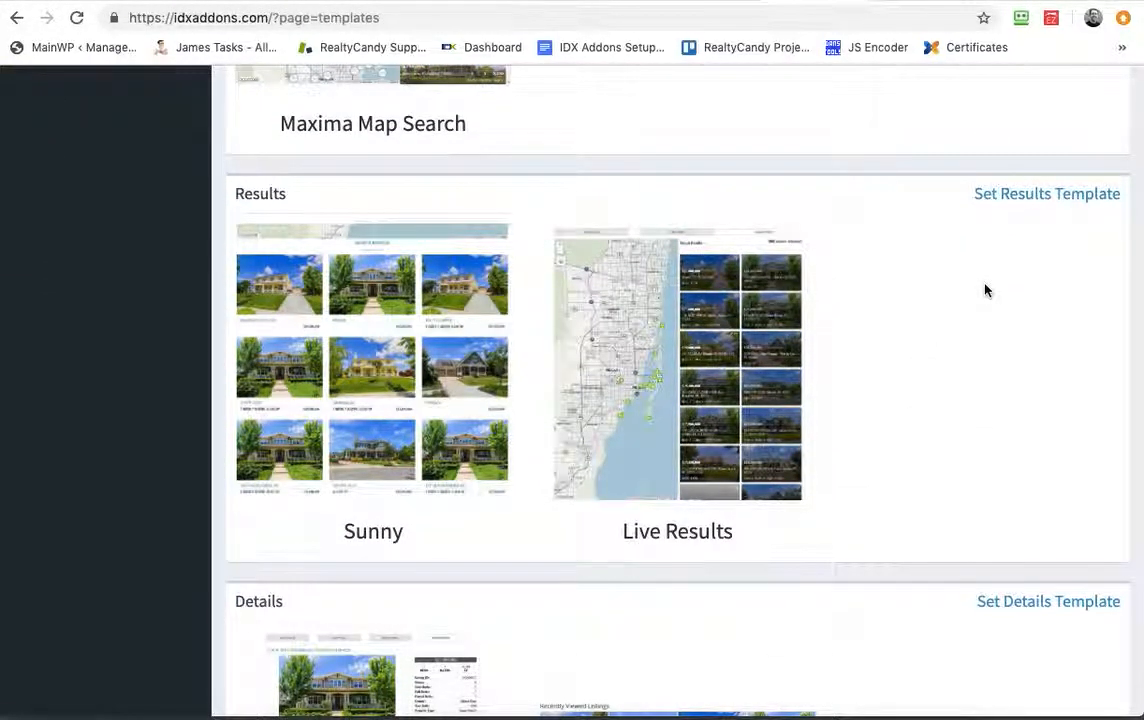
pyautogui.scroll(-3)
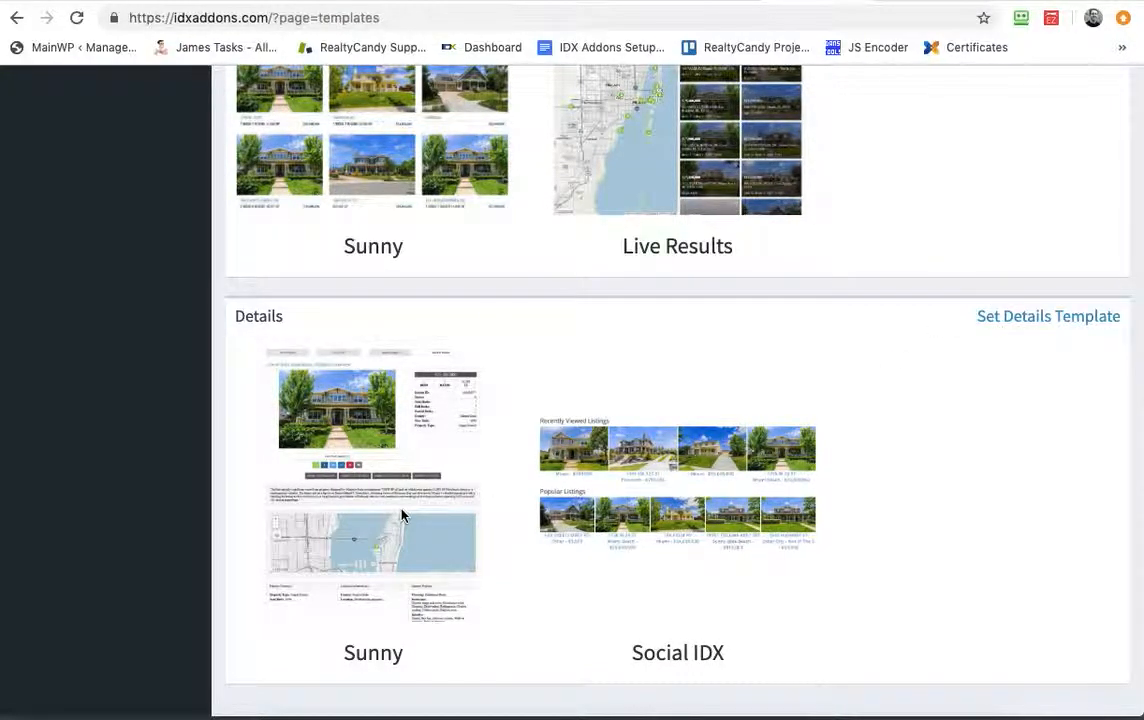
pyautogui.moveTo(424, 404)
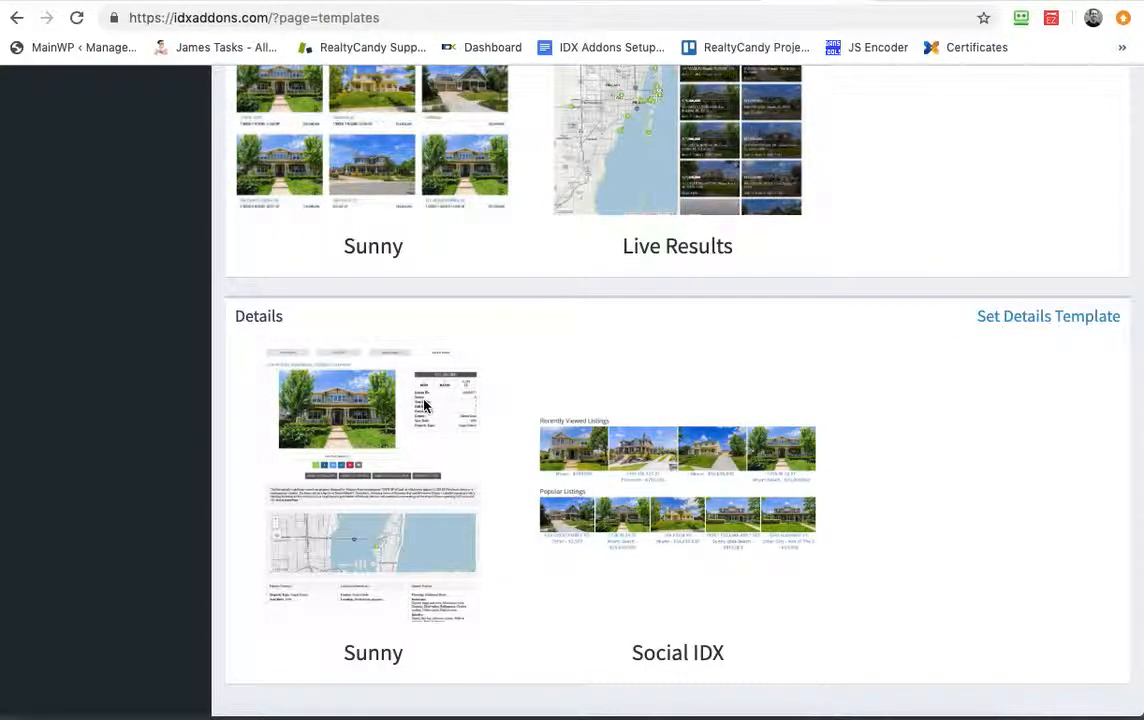
pyautogui.moveTo(1044, 328)
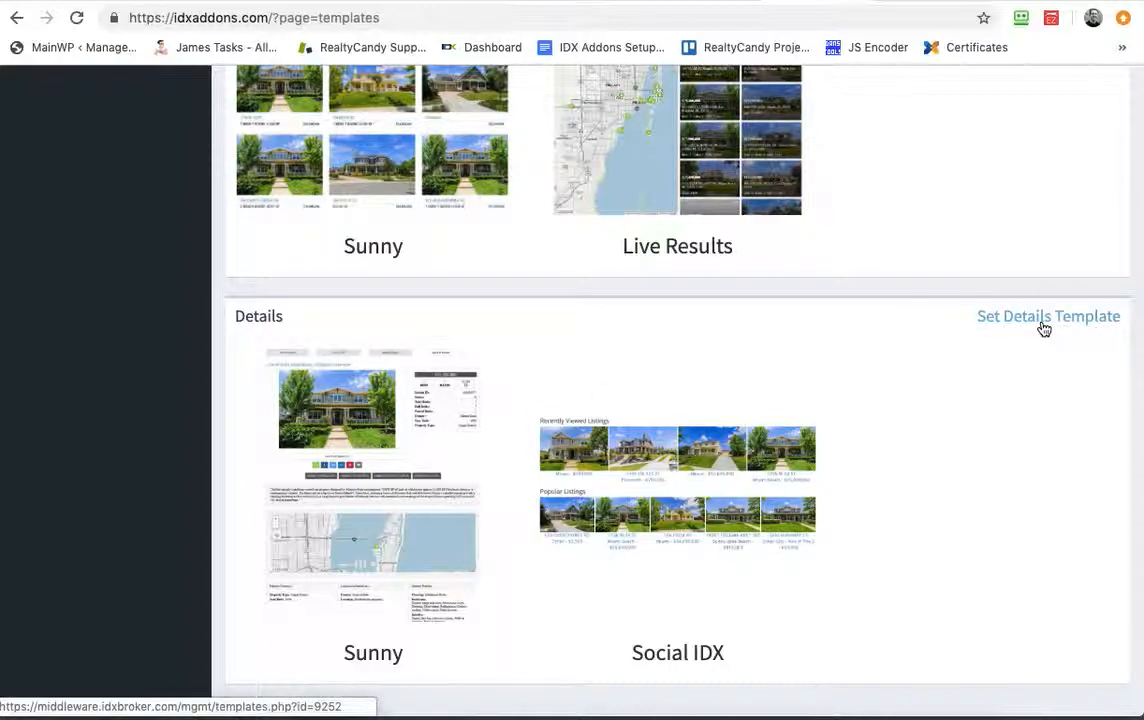
pyautogui.moveTo(884, 62)
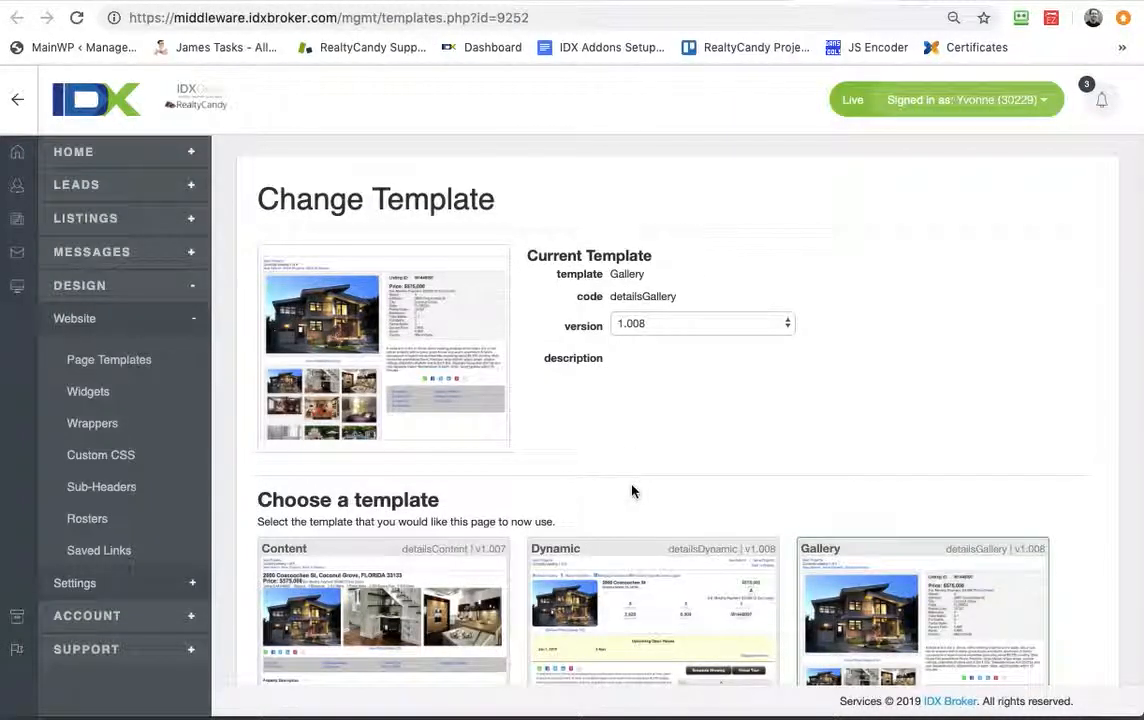
pyautogui.scroll(-3)
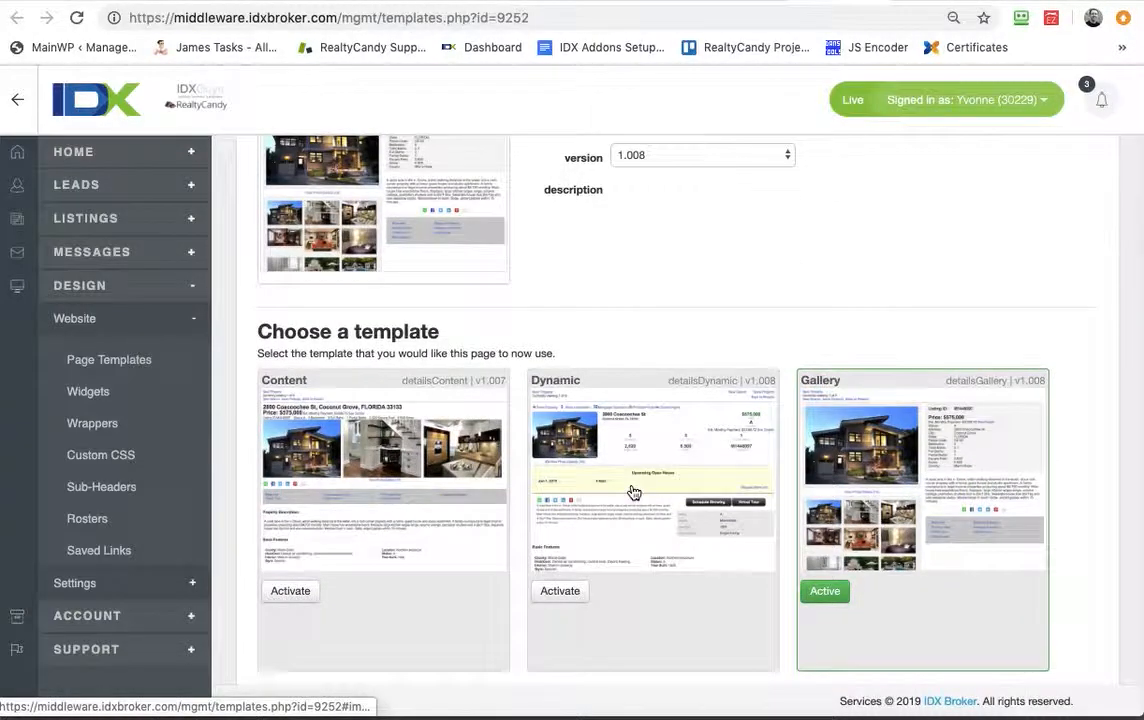
pyautogui.scroll(-3)
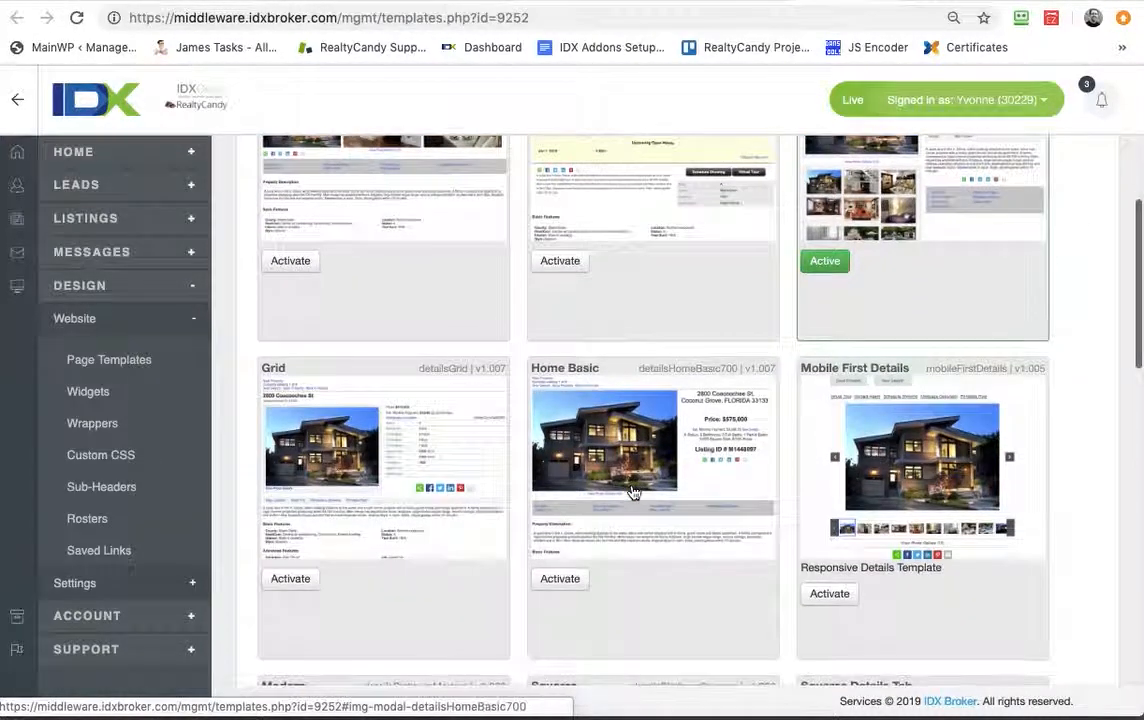
pyautogui.scroll(-3)
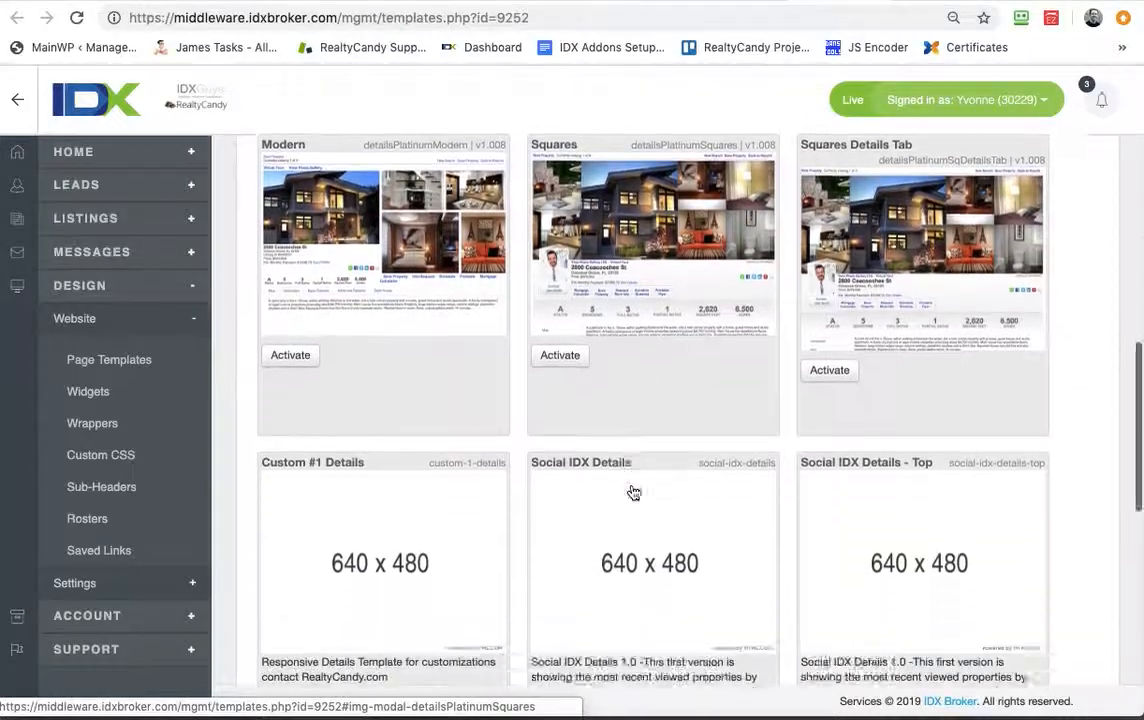
pyautogui.scroll(-3)
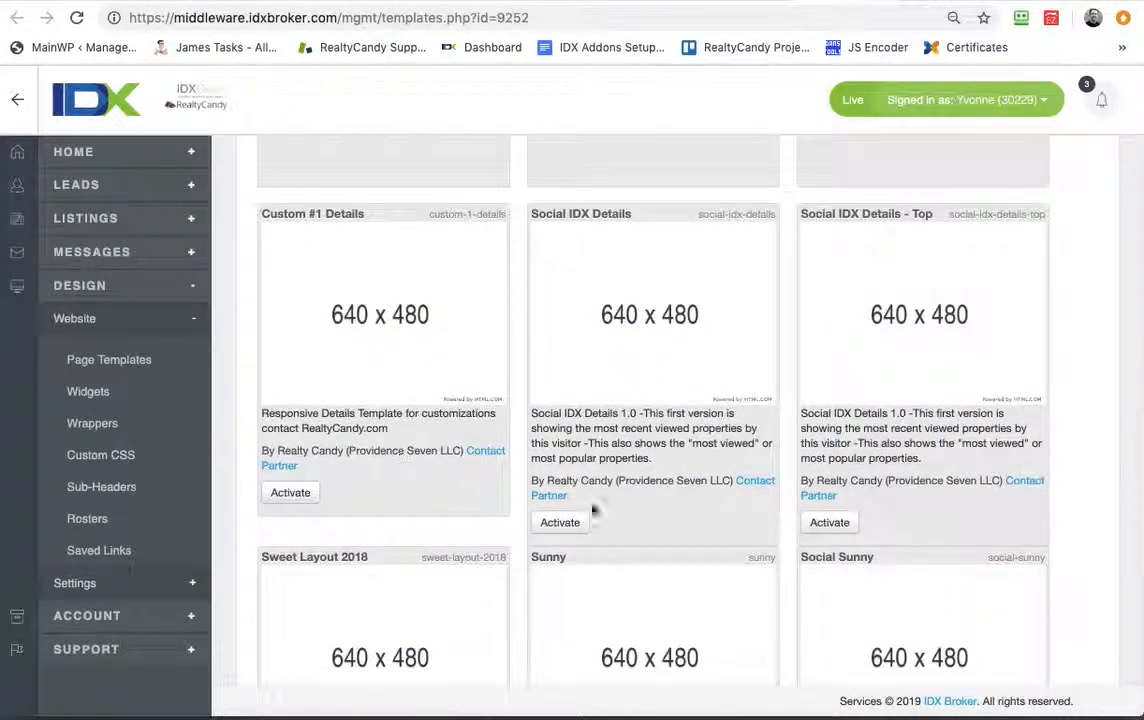
pyautogui.scroll(-3)
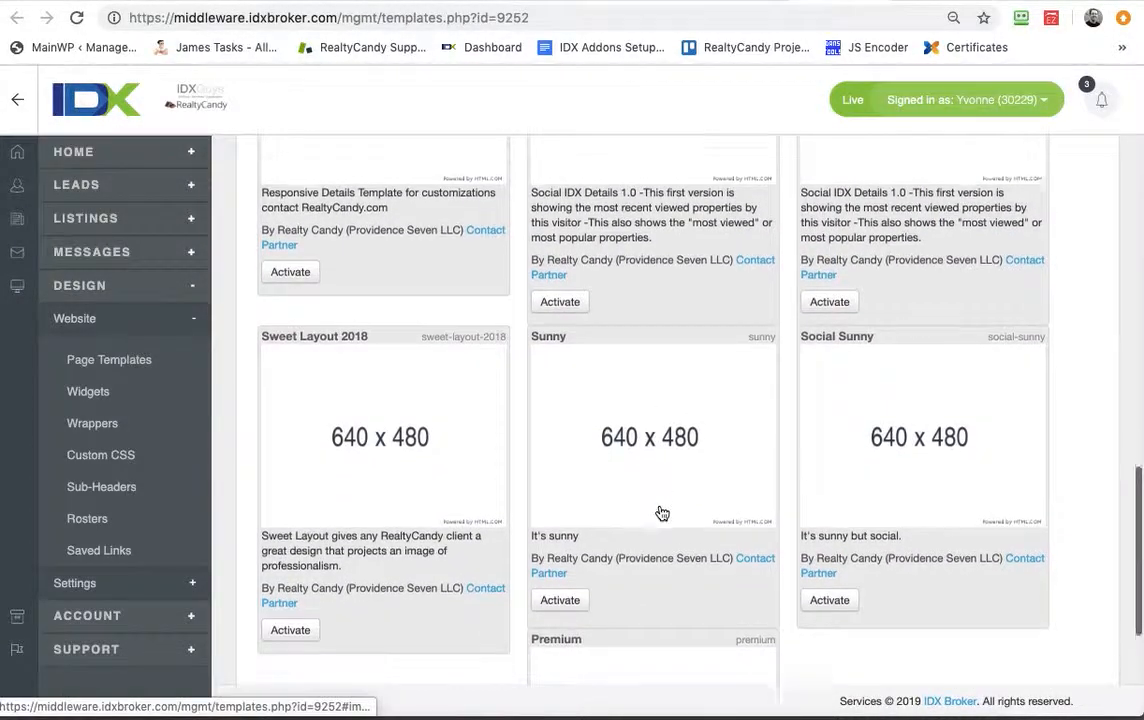
pyautogui.scroll(-3)
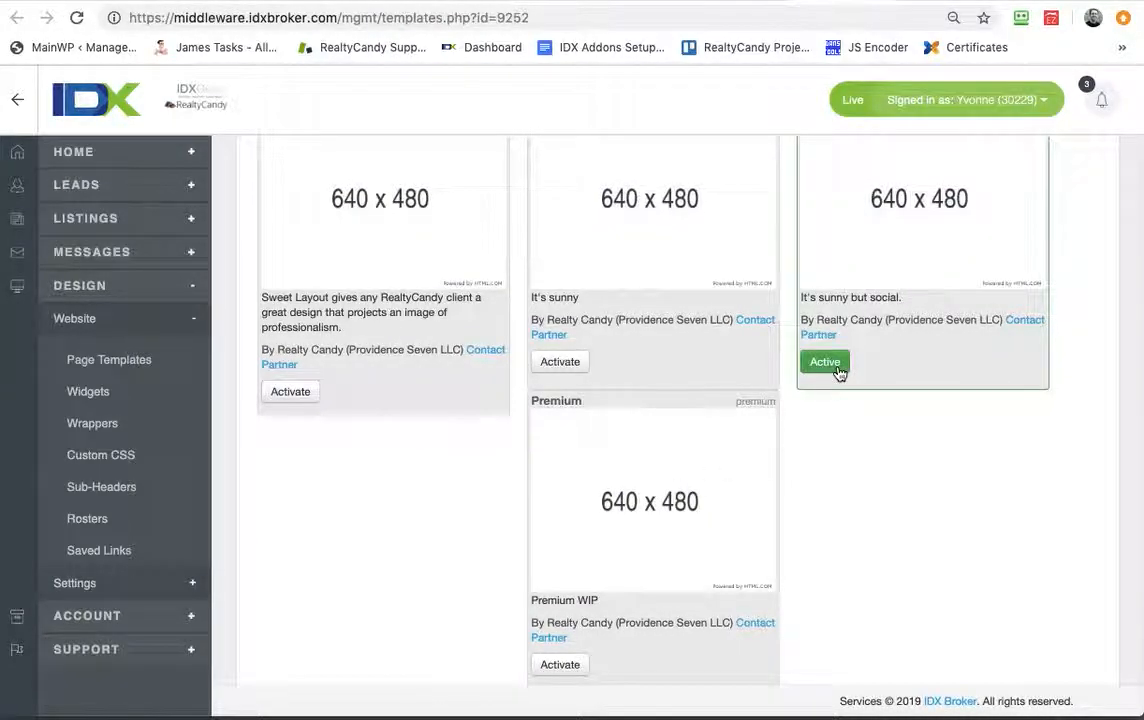
pyautogui.click(824, 362)
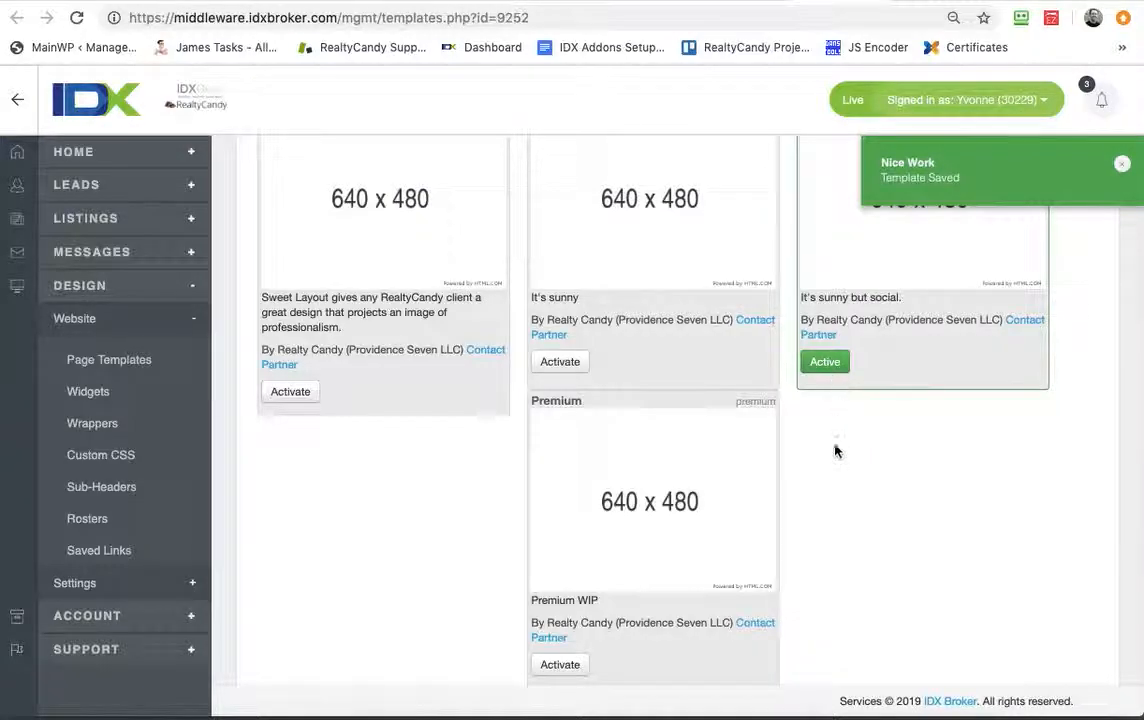
# Go to the Page Templates list under Design > Website in the sidebar.
pyautogui.scroll(-3)
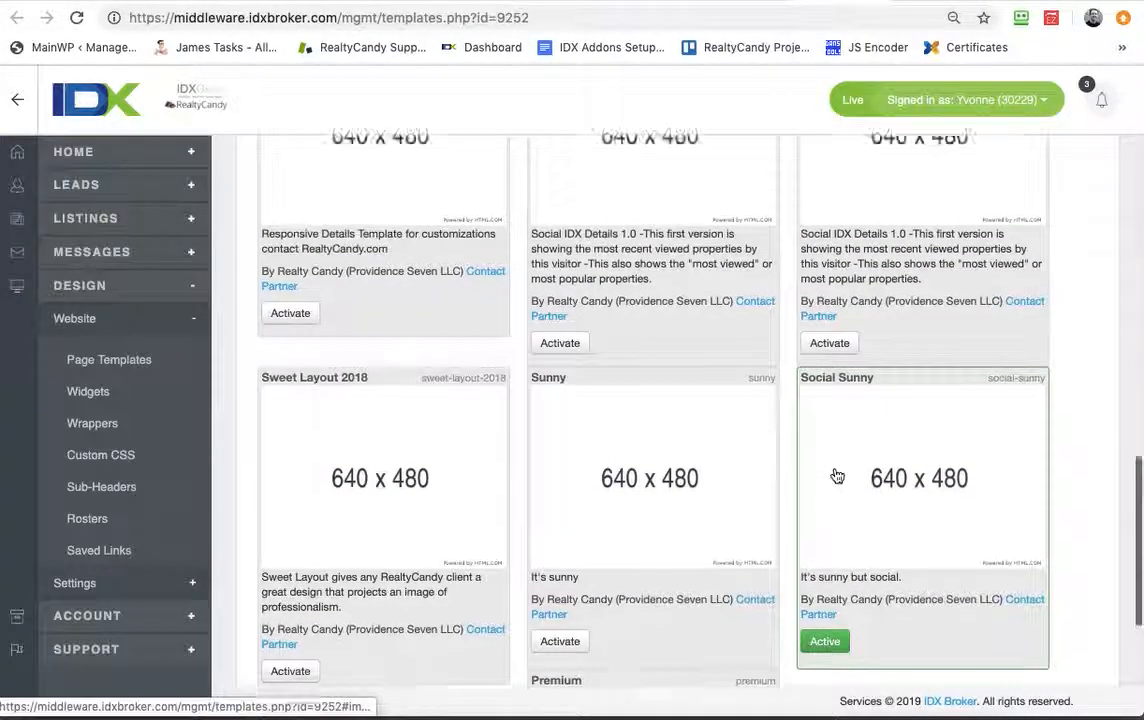
pyautogui.scroll(-3)
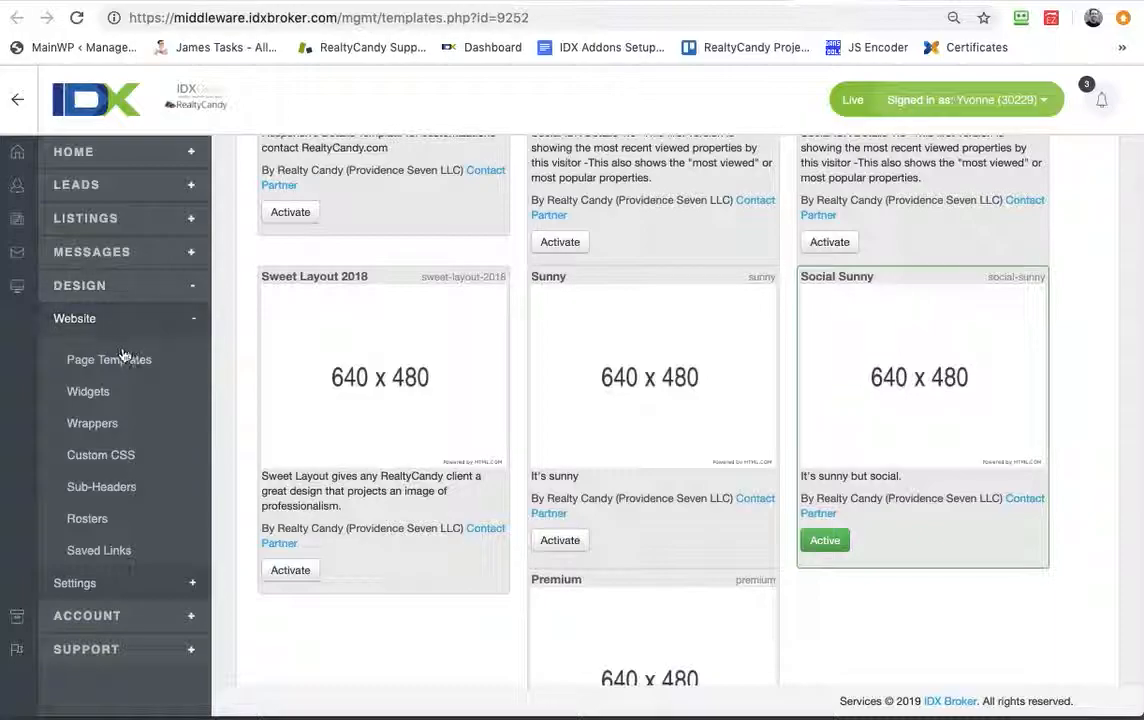
pyautogui.moveTo(108, 360)
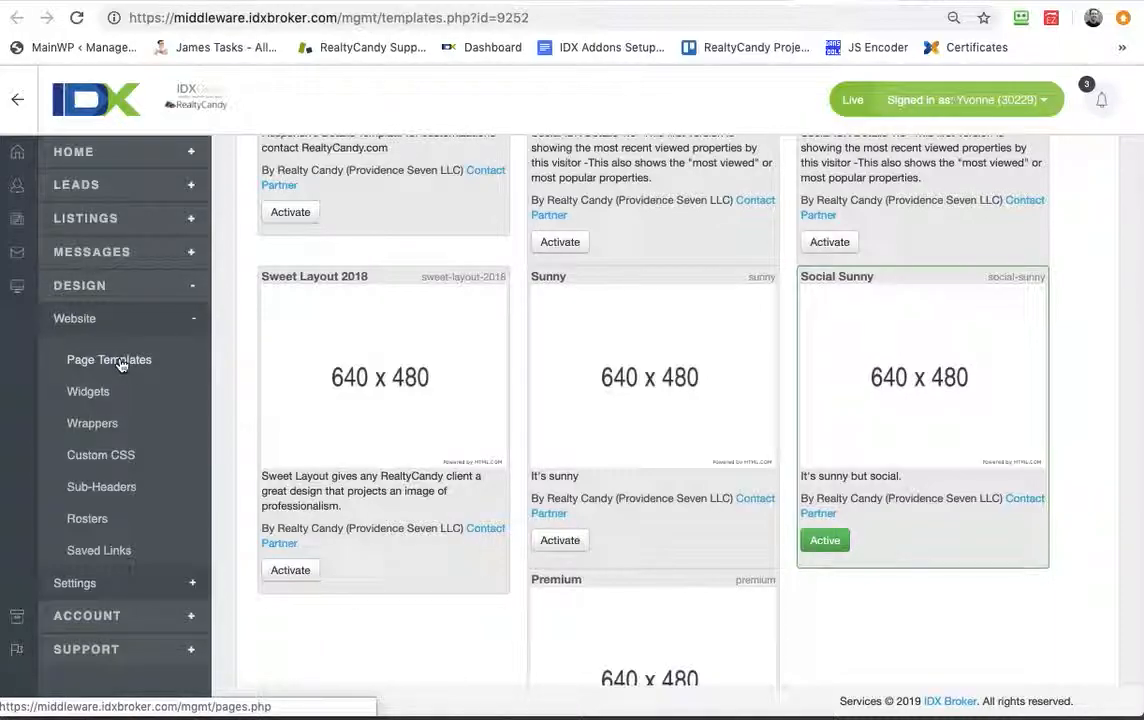
pyautogui.click(108, 360)
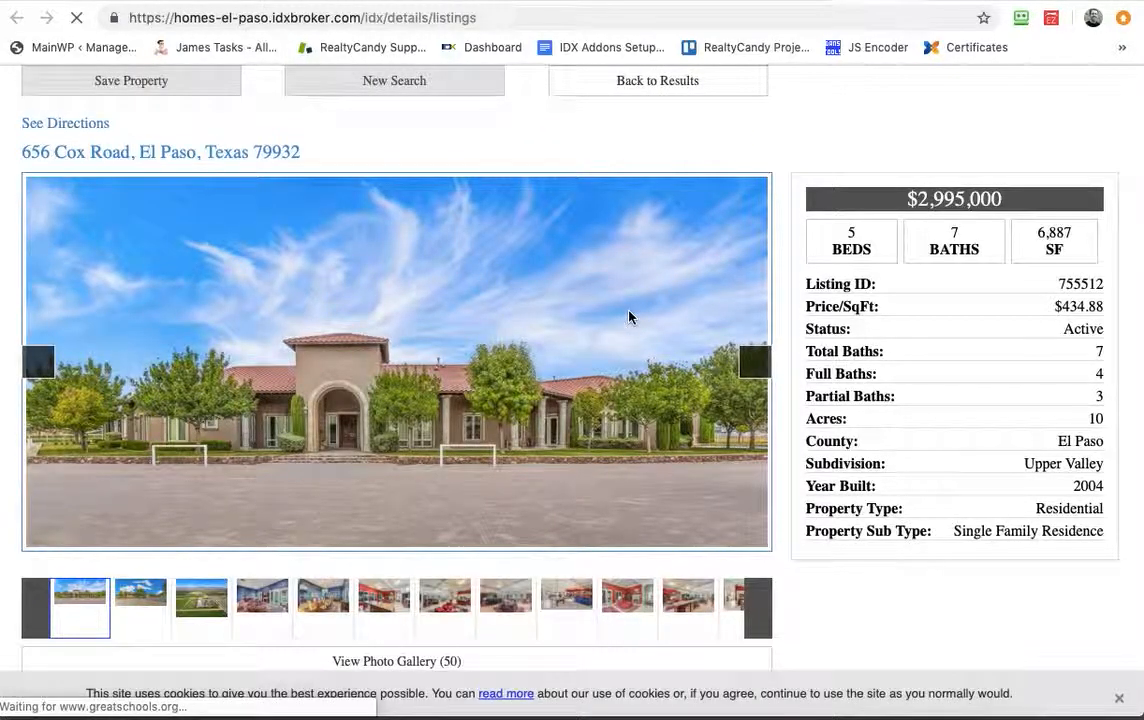
pyautogui.scroll(-3)
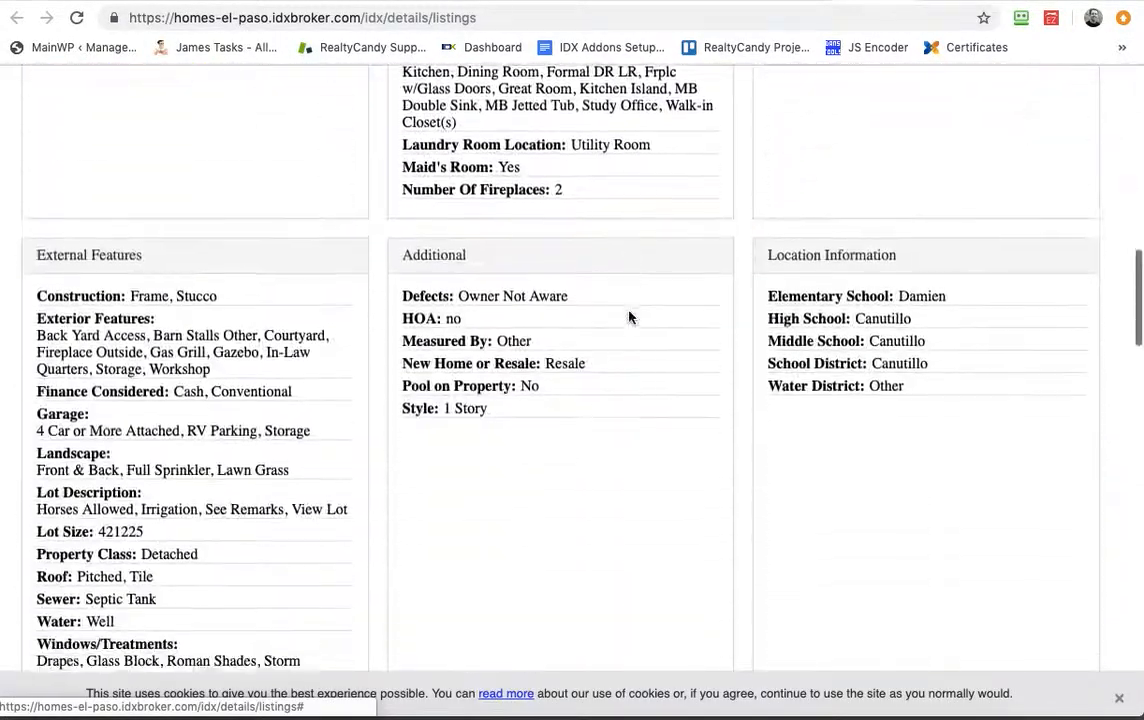
pyautogui.scroll(-3)
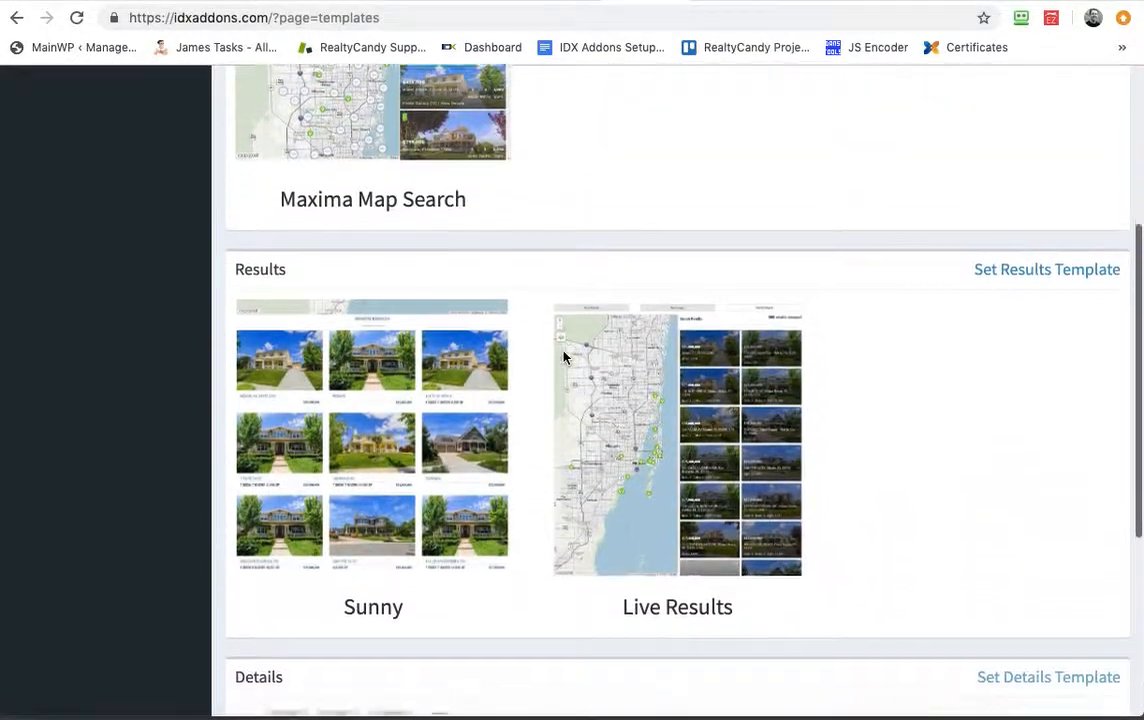
pyautogui.scroll(-3)
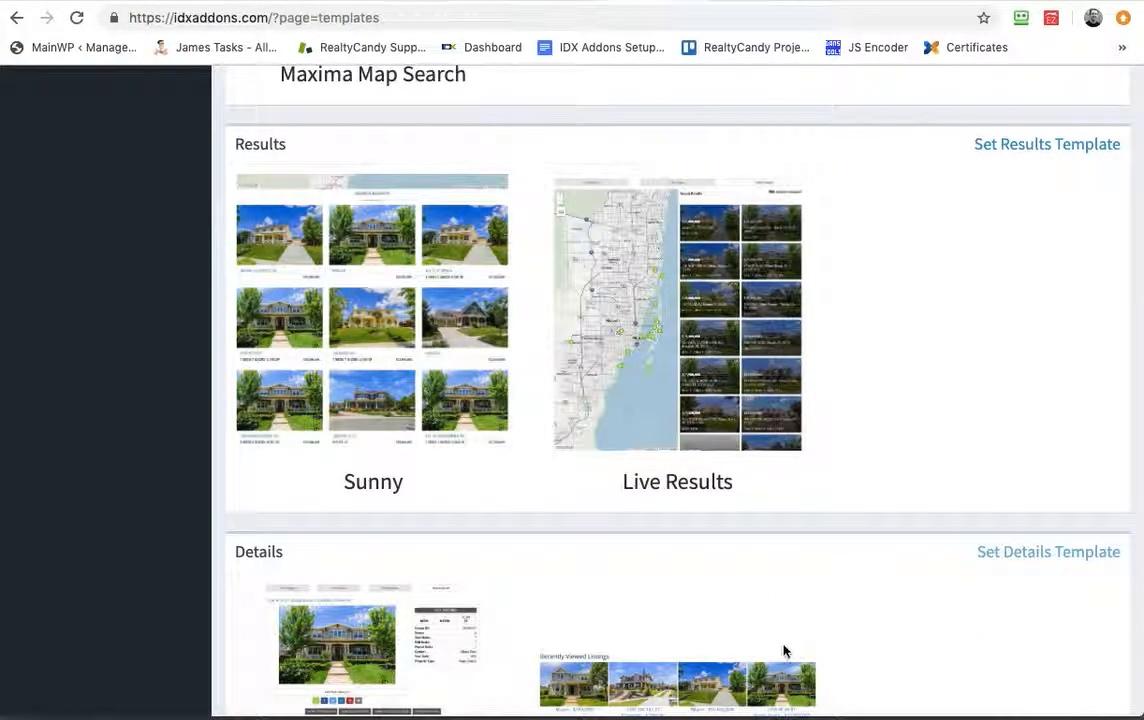
pyautogui.scroll(-3)
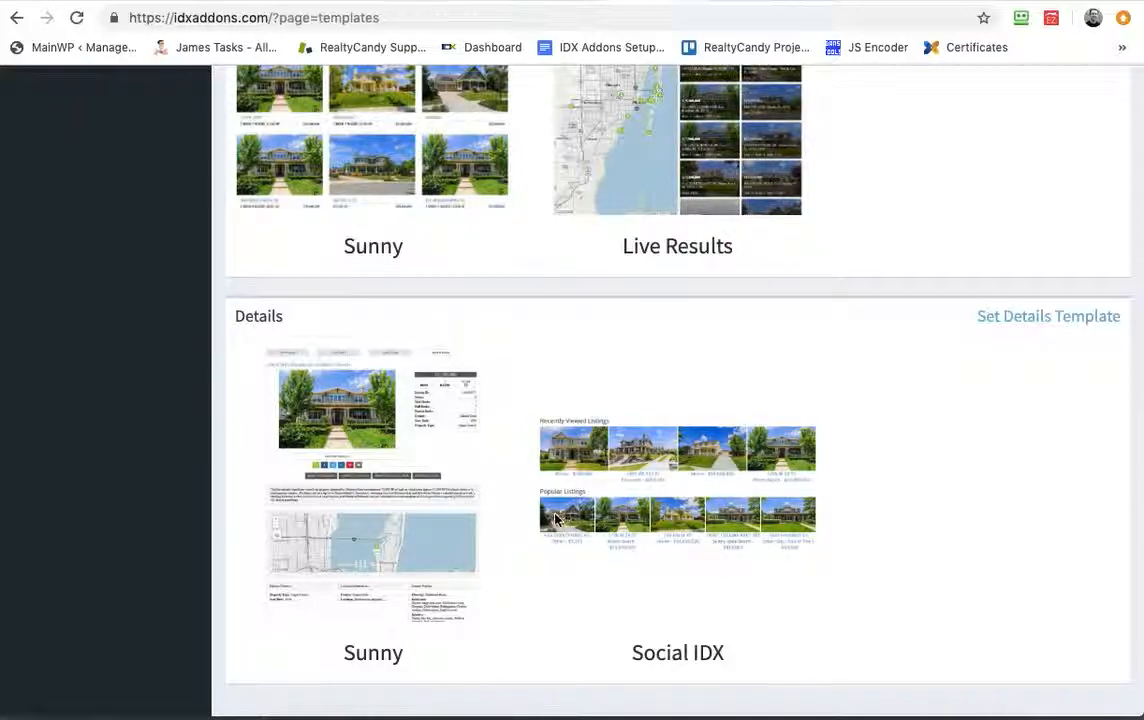
pyautogui.moveTo(770, 528)
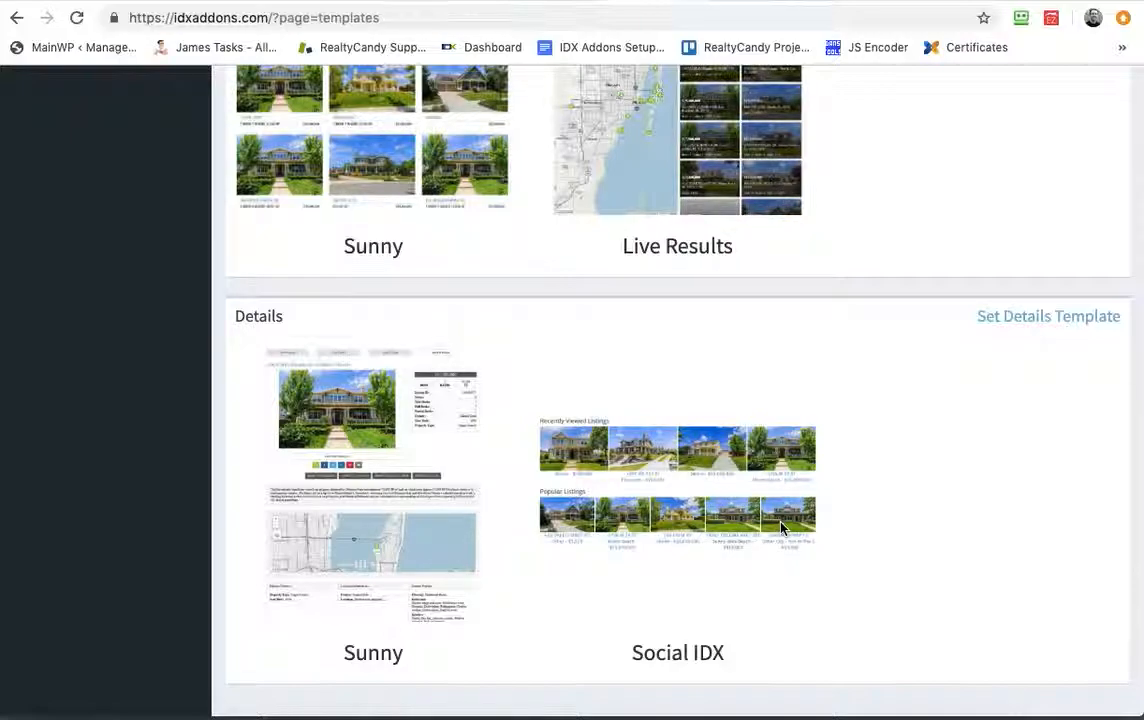
pyautogui.moveTo(566, 516)
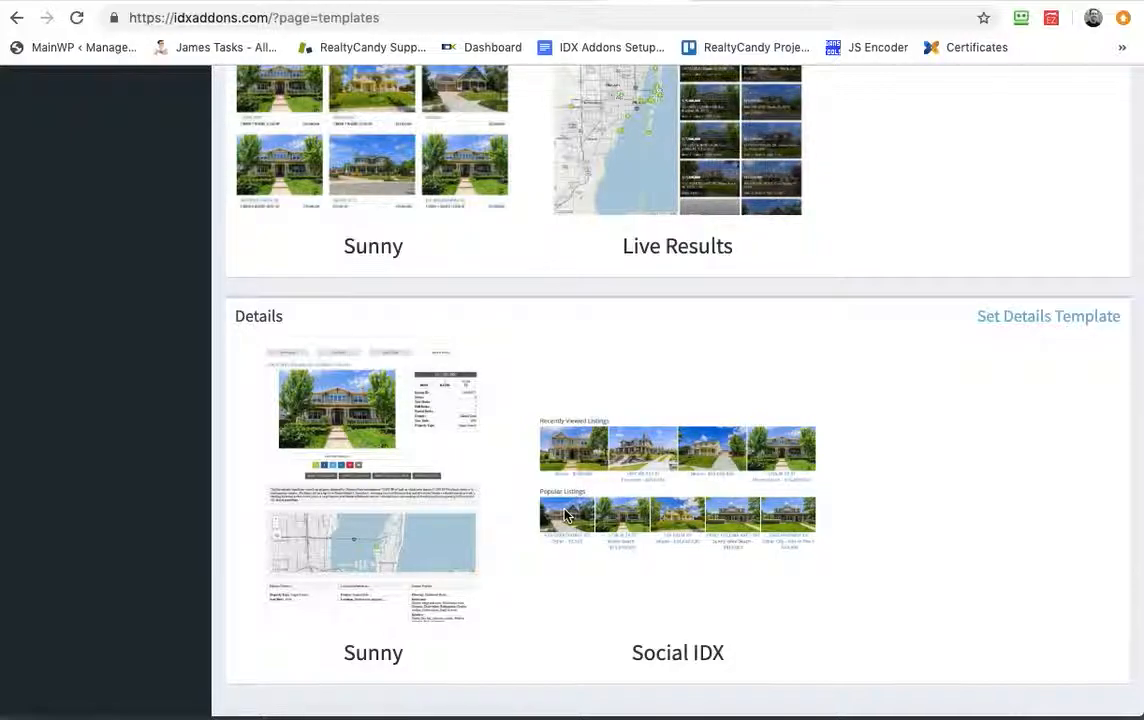